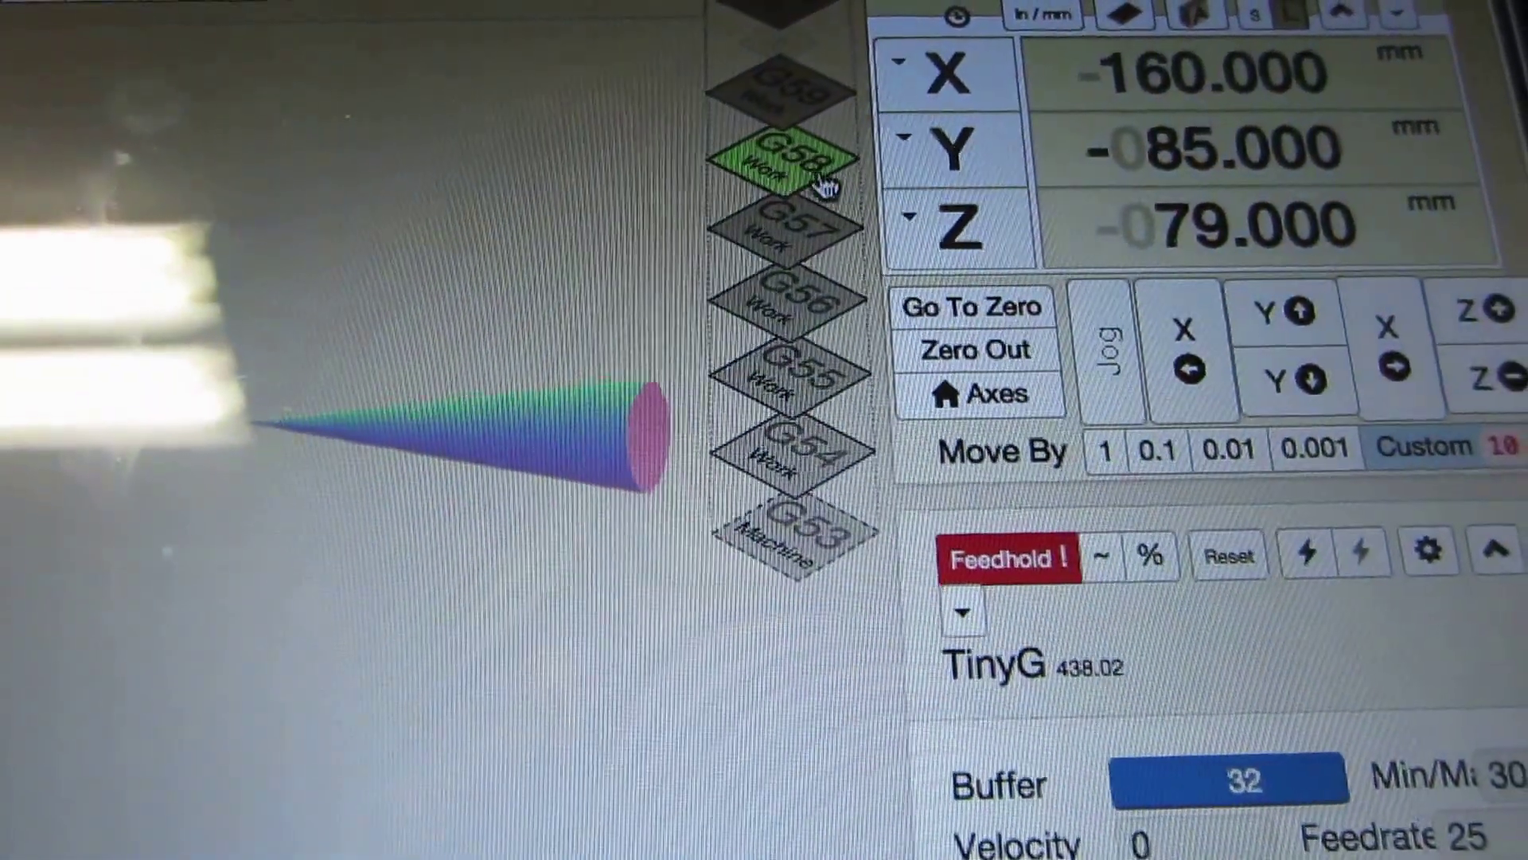
{"action": "mouse_move", "coordinate": [950, 327]}
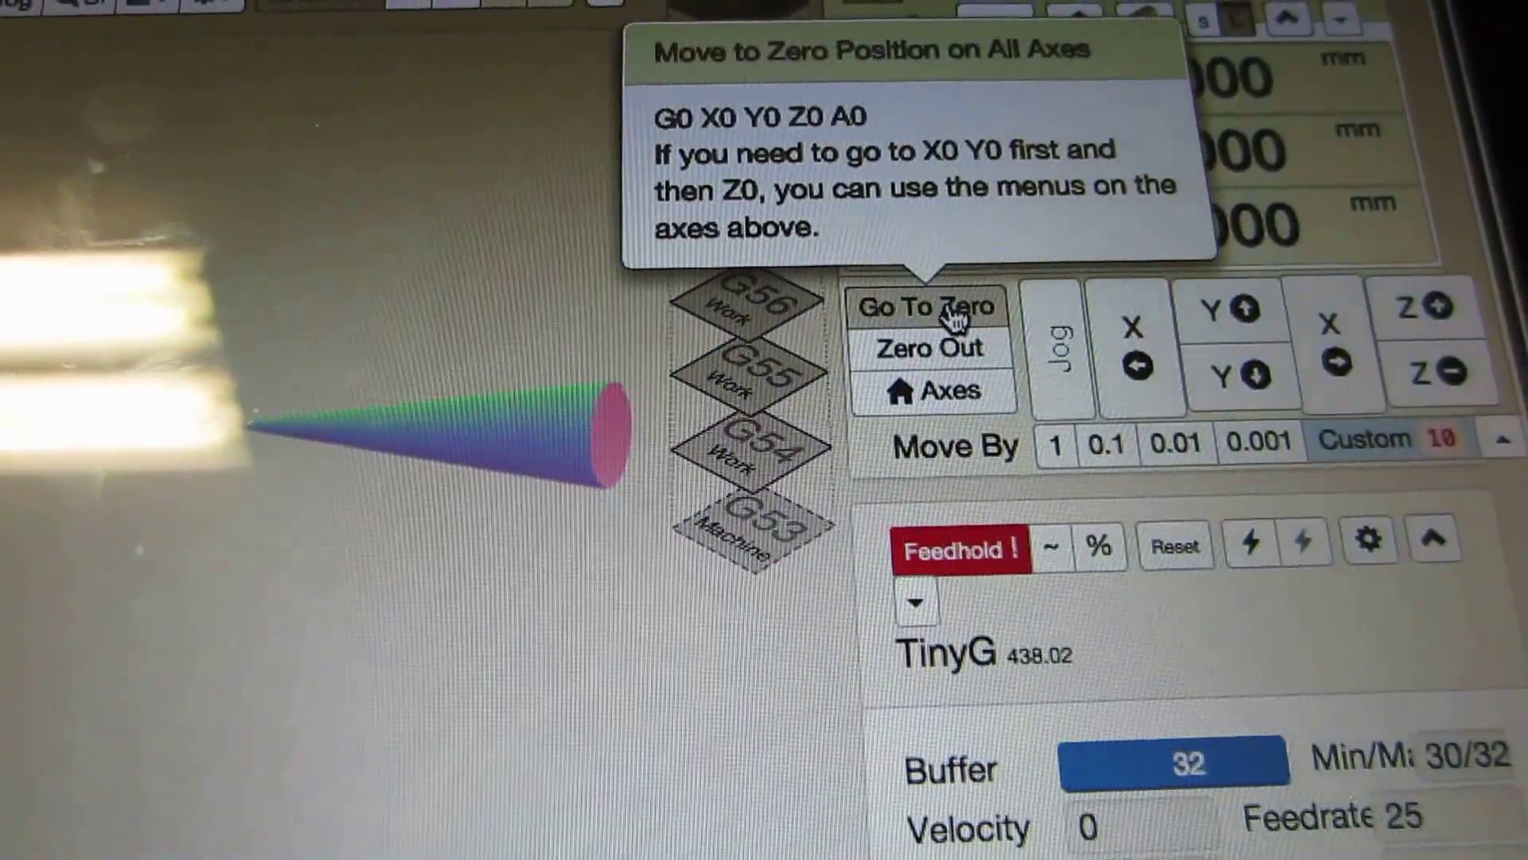